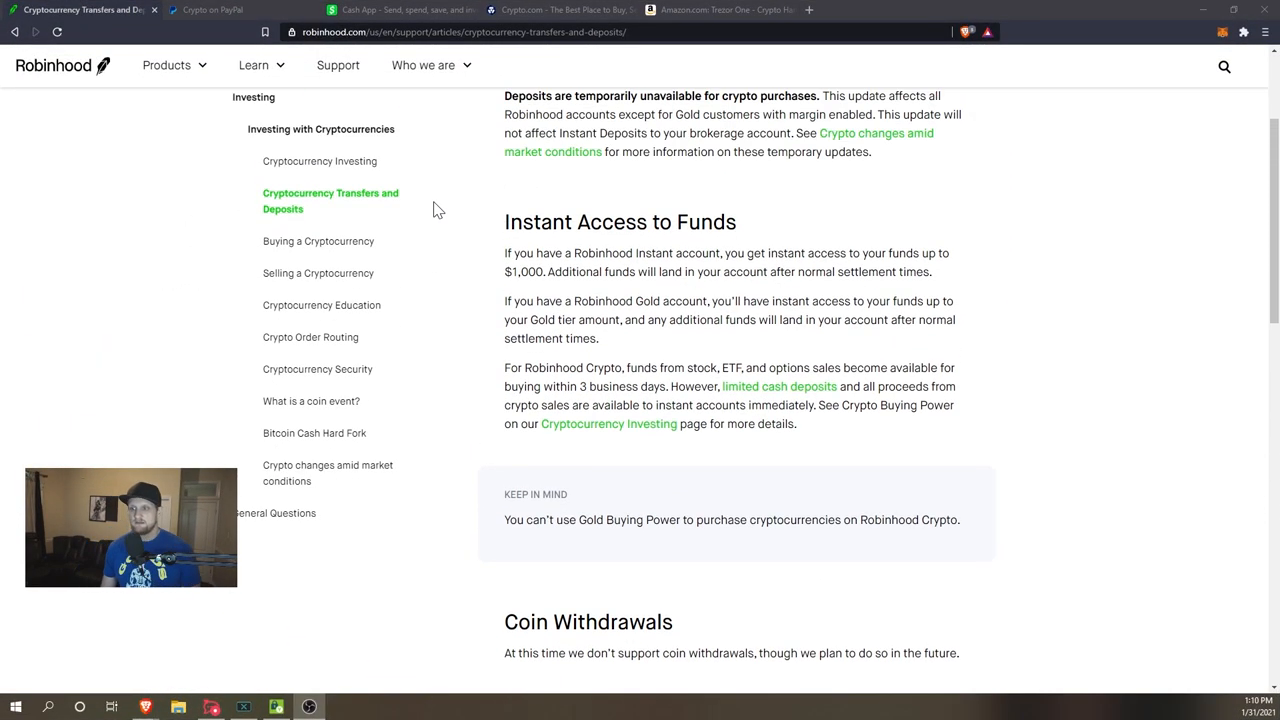
- Scroll the Cryptocurrency Transfers and Deposits help page down to the Coin Withdrawals and Your Wallet sections
{"action": "scroll", "scroll_direction": "down", "scroll_amount": 3}
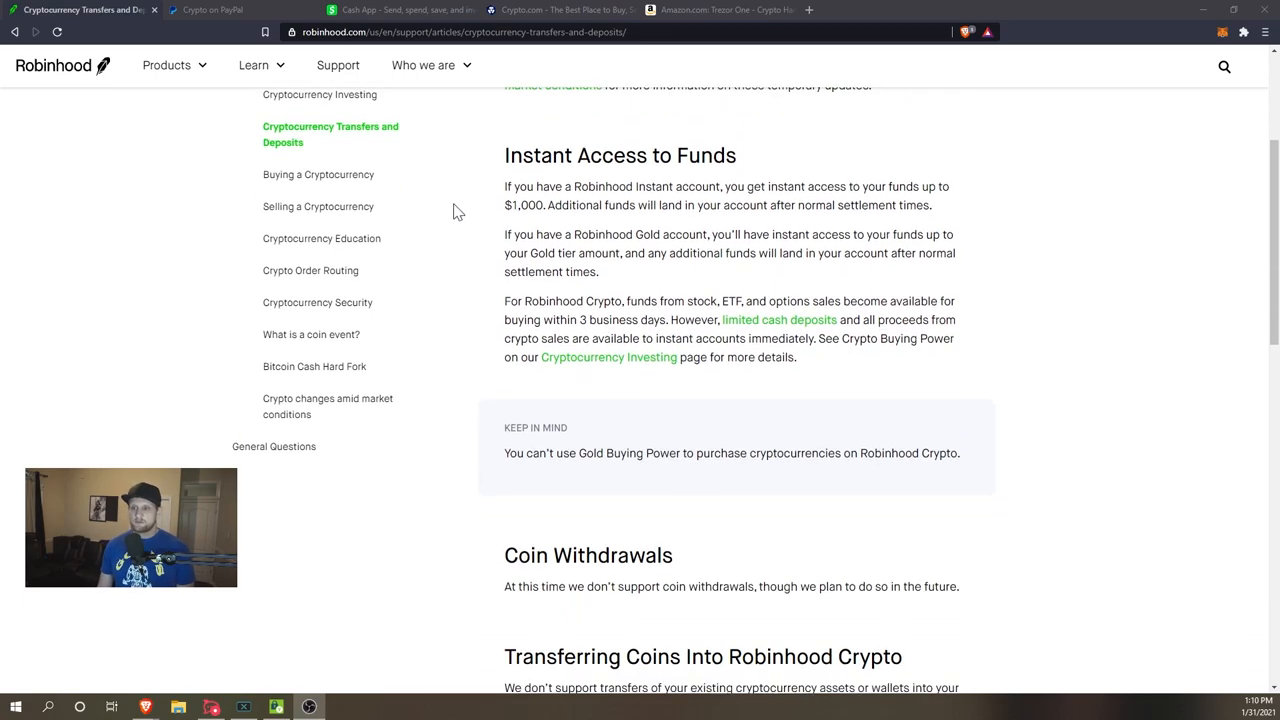
{"action": "scroll", "scroll_direction": "down", "scroll_amount": 3}
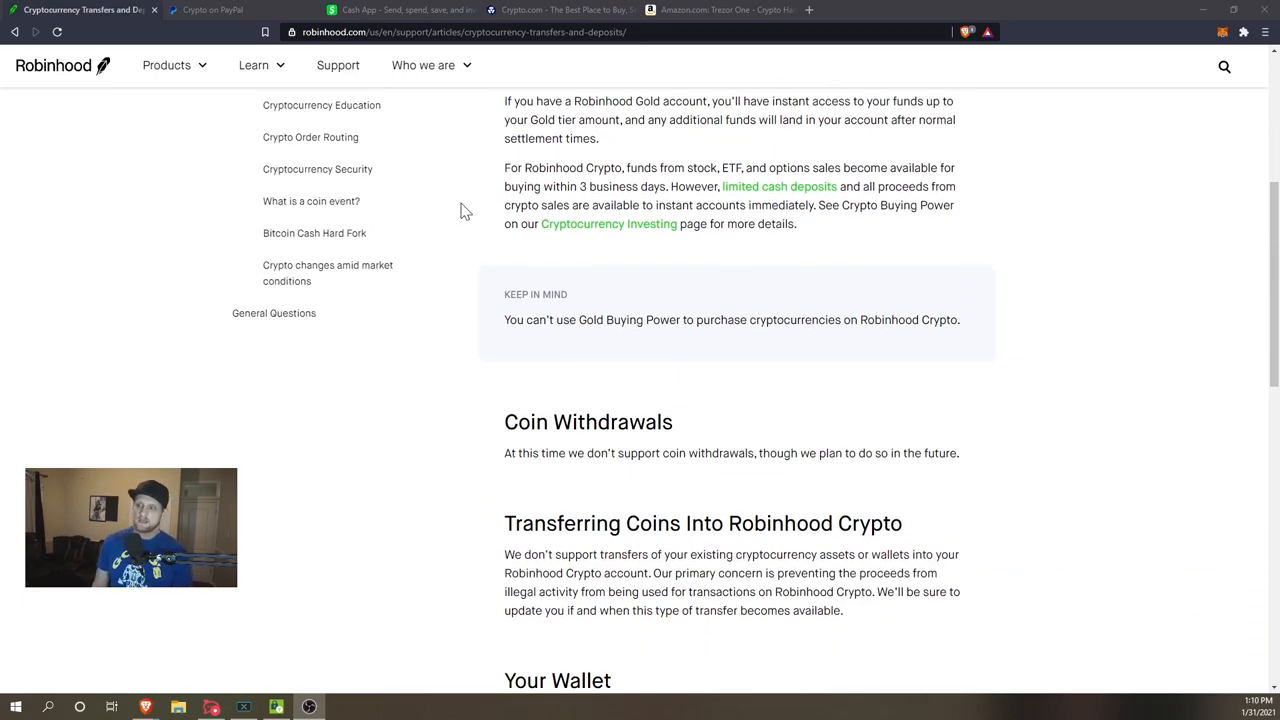
{"action": "scroll", "scroll_direction": "down", "scroll_amount": 3}
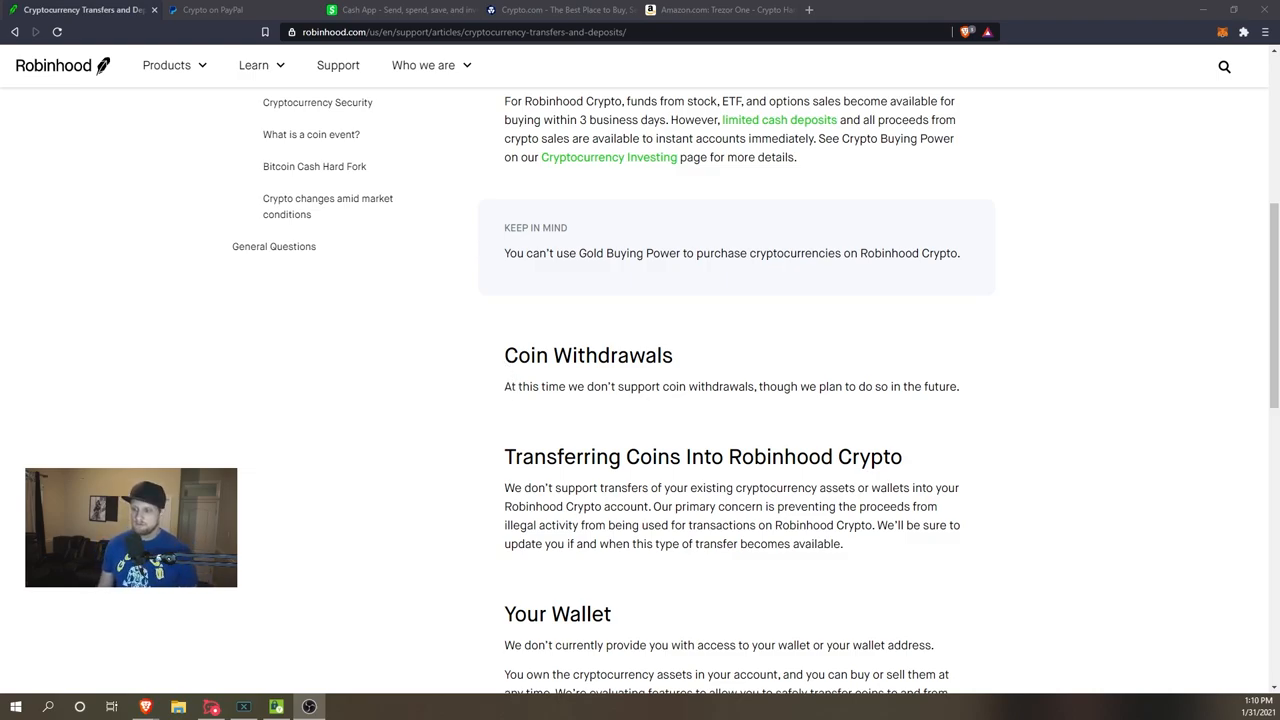
{"action": "double_click", "coordinate": [584, 356]}
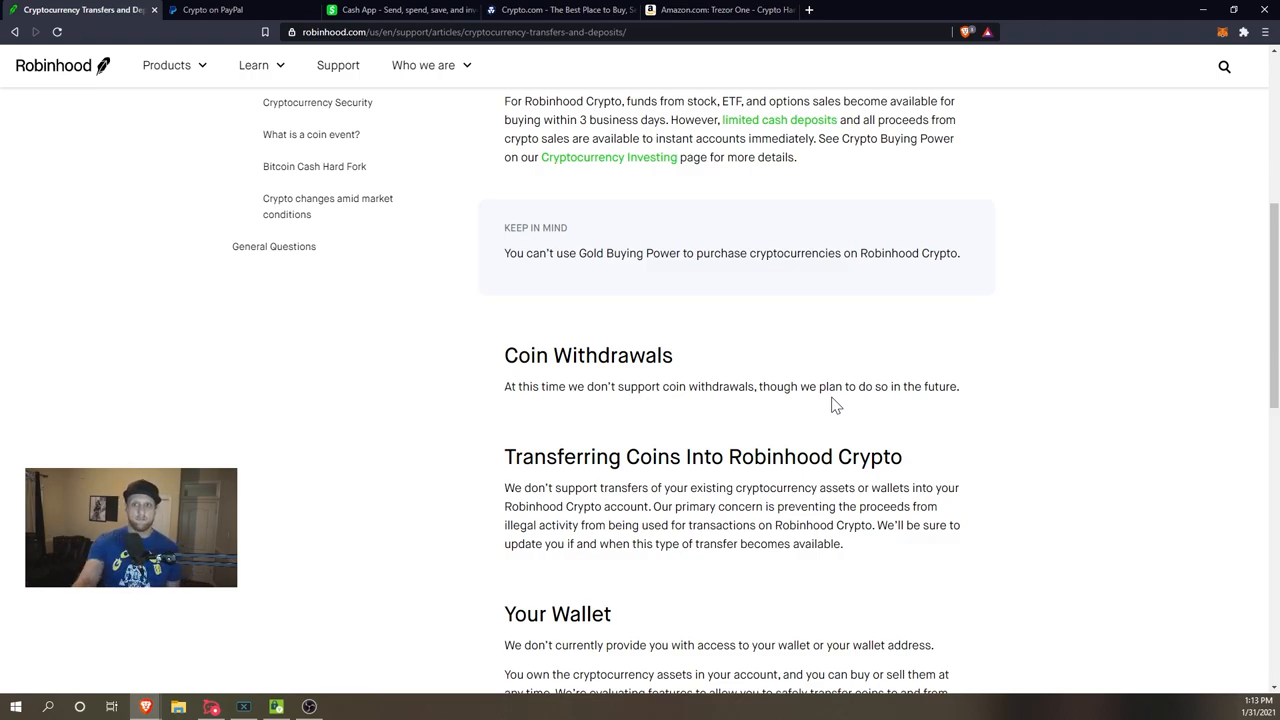
{"action": "mouse_move", "coordinate": [272, 48]}
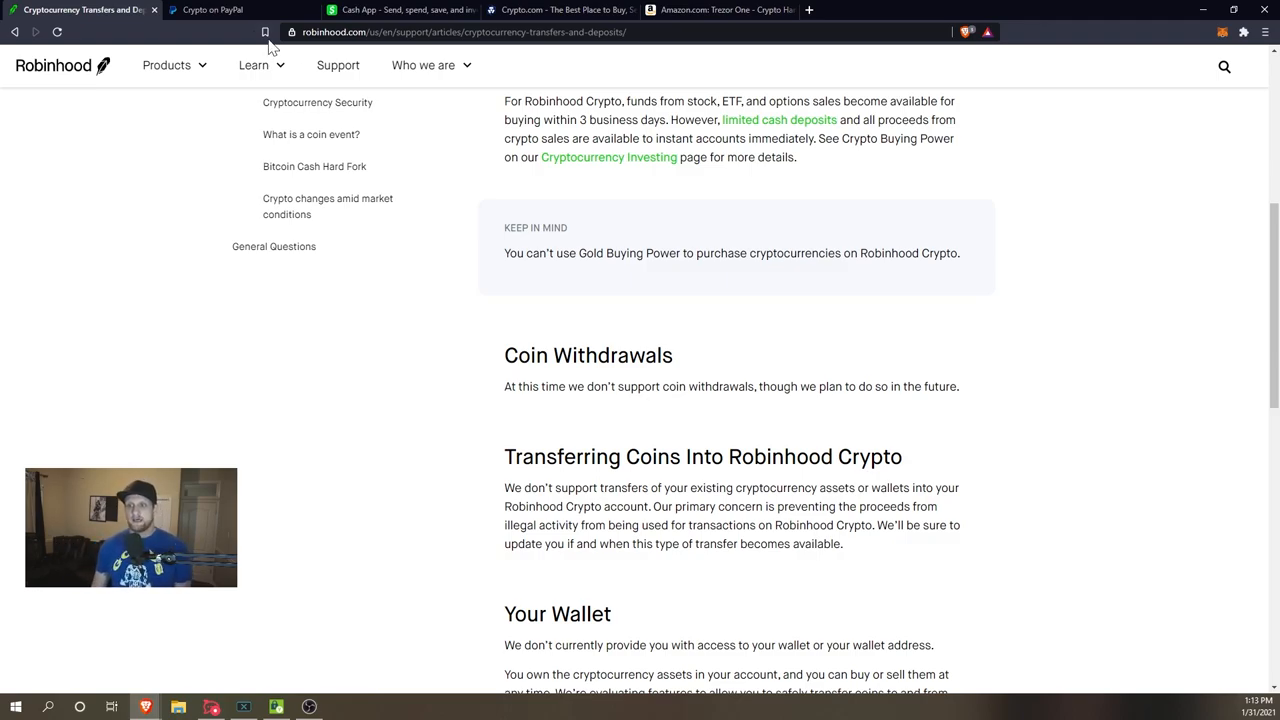
- Switch to the 'Crypto on PayPal' tab showing the $50.22 crypto value in Bitcoin
{"action": "left_click", "coordinate": [210, 8]}
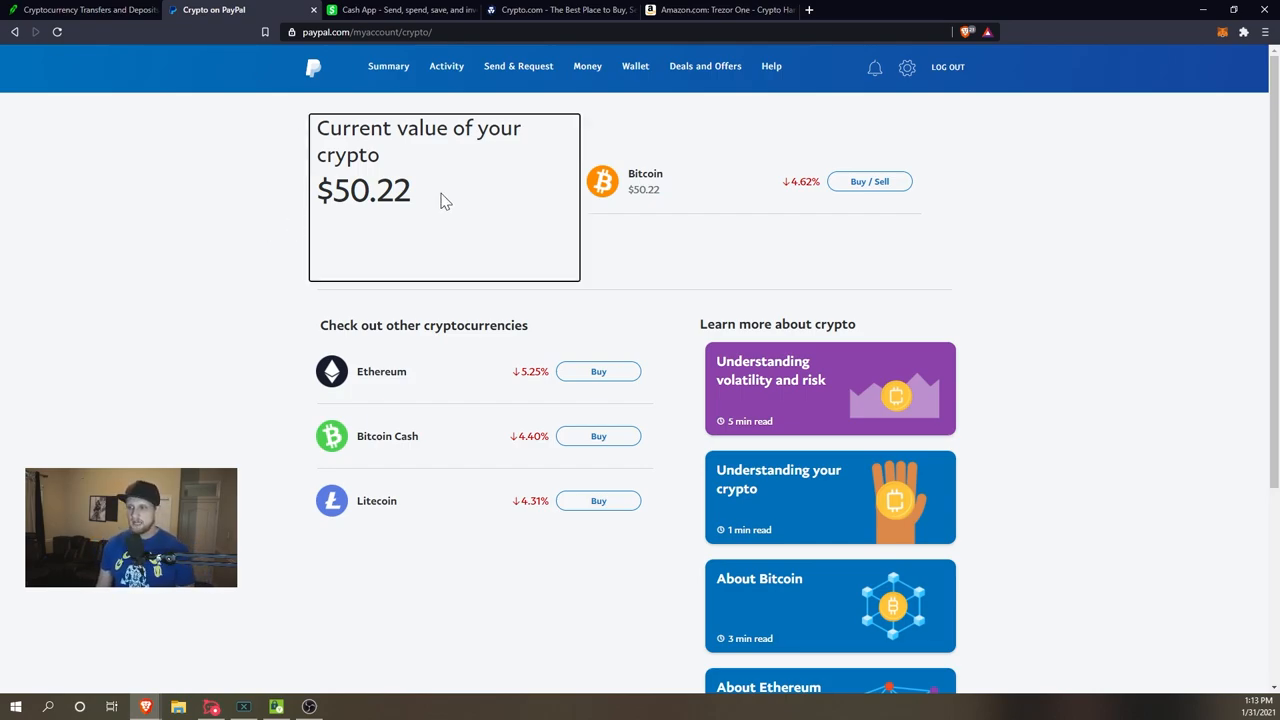
{"action": "mouse_move", "coordinate": [672, 244]}
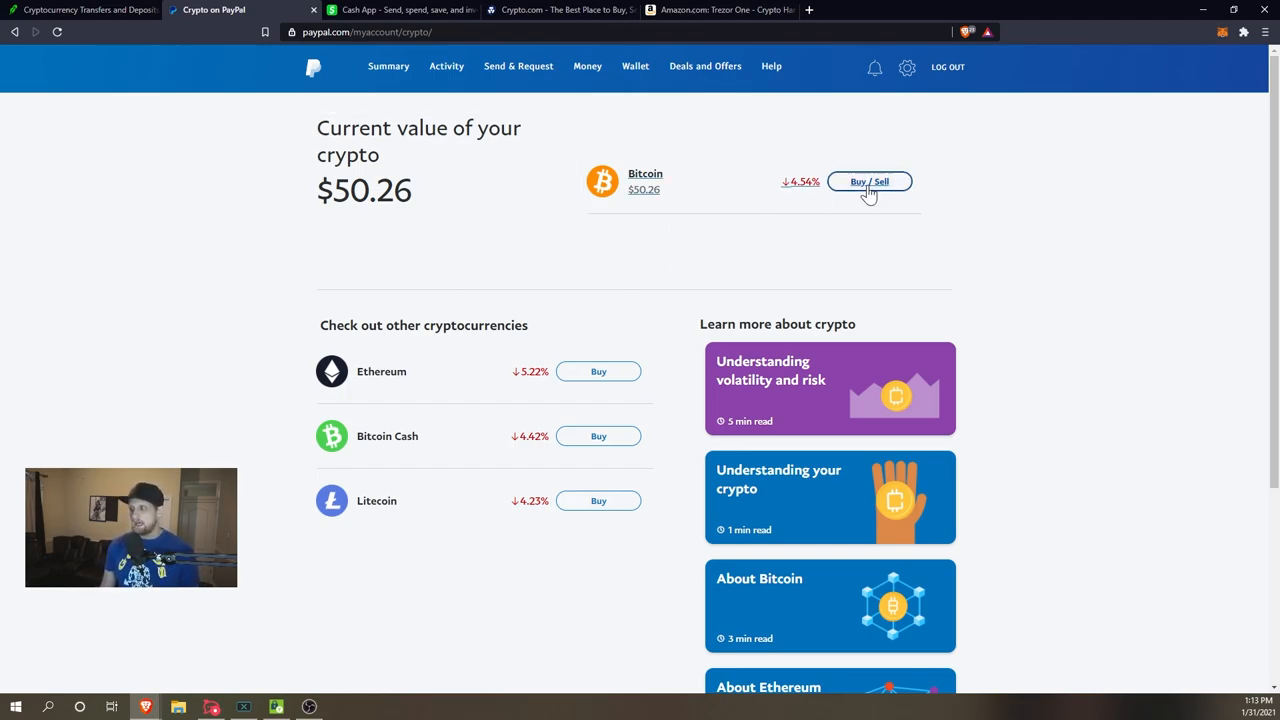
- View the Bitcoin detail page with its price chart and 0.00153080 BTC owned, then return to the overview
{"action": "left_click", "coordinate": [868, 180]}
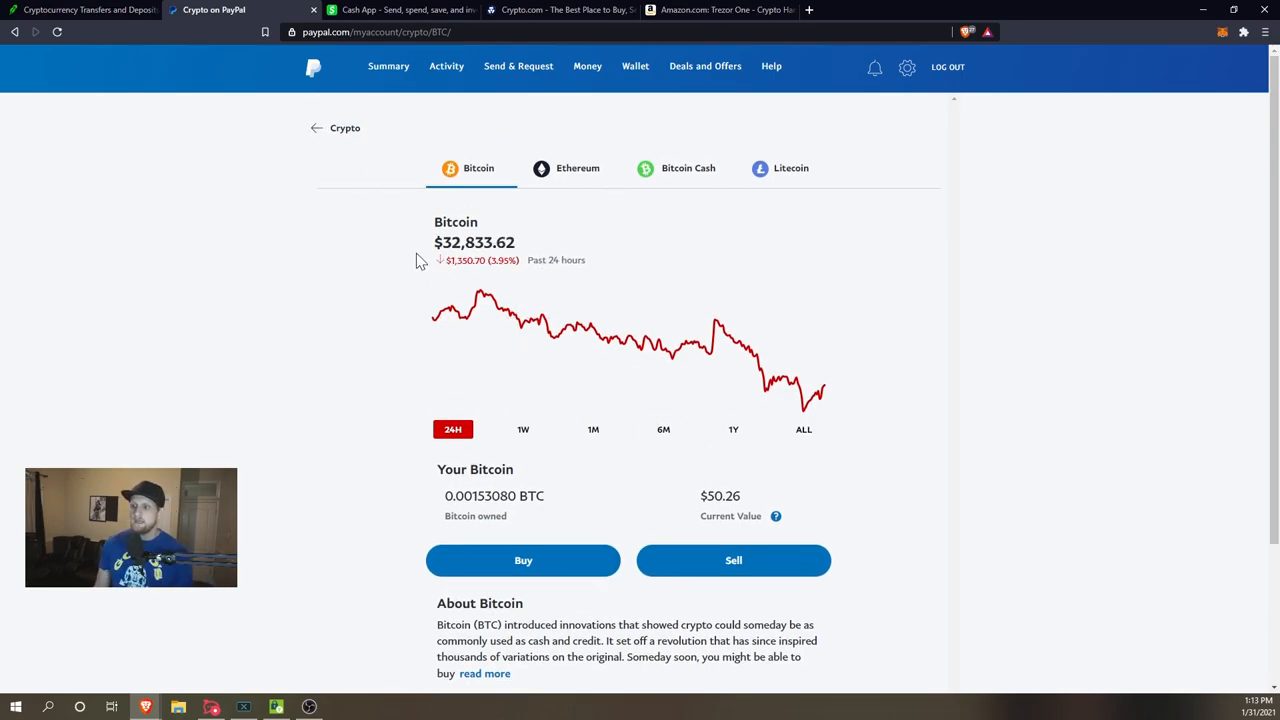
{"action": "mouse_move", "coordinate": [364, 262]}
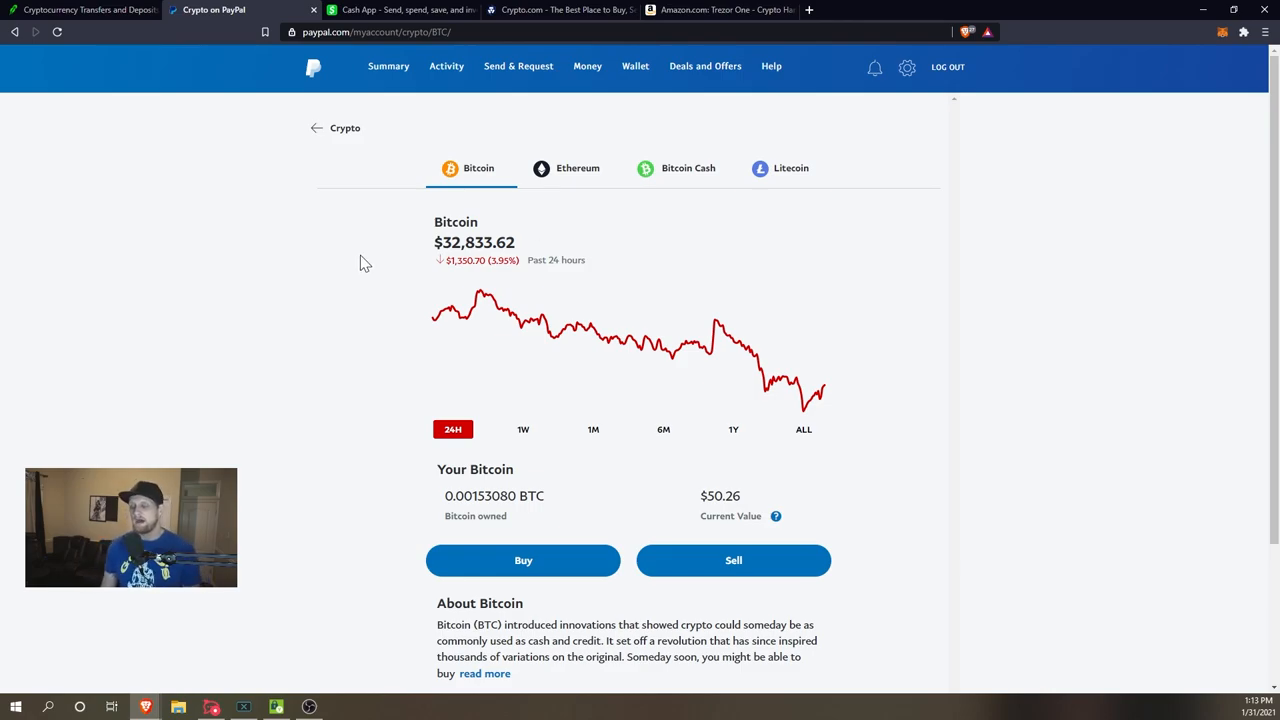
{"action": "mouse_move", "coordinate": [398, 276]}
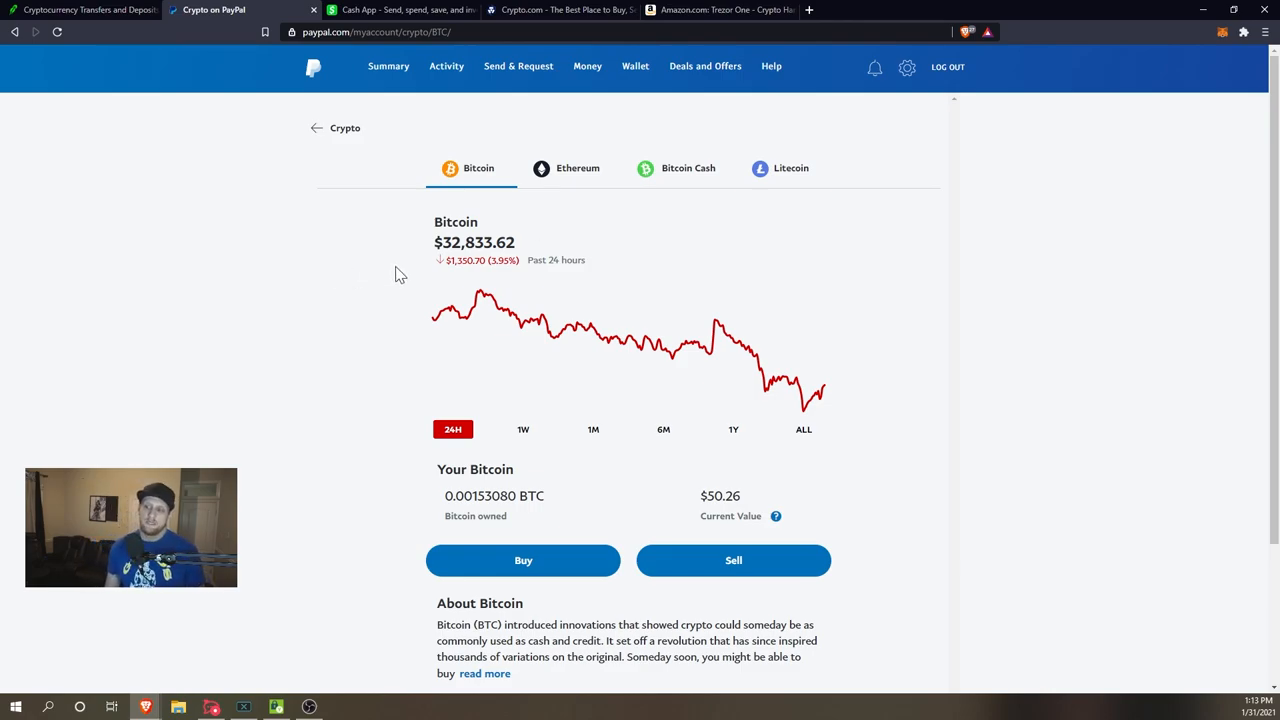
{"action": "scroll", "scroll_direction": "down", "scroll_amount": 3}
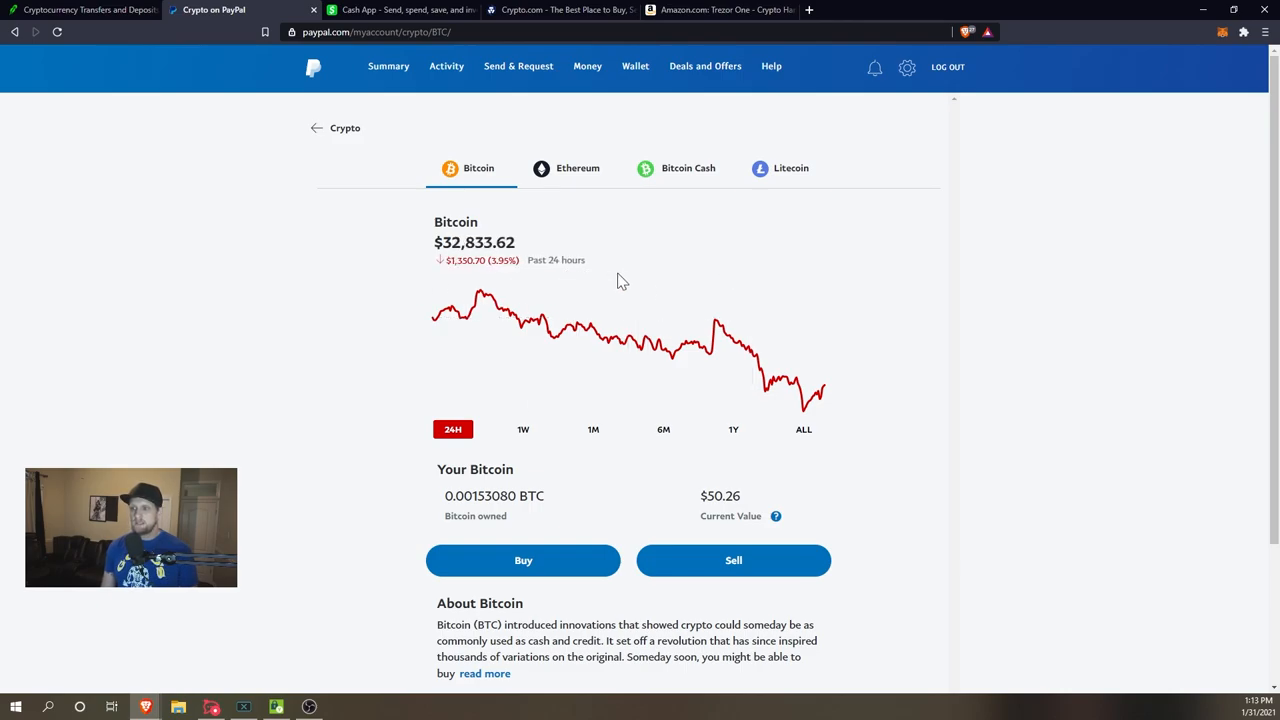
{"action": "mouse_move", "coordinate": [896, 588]}
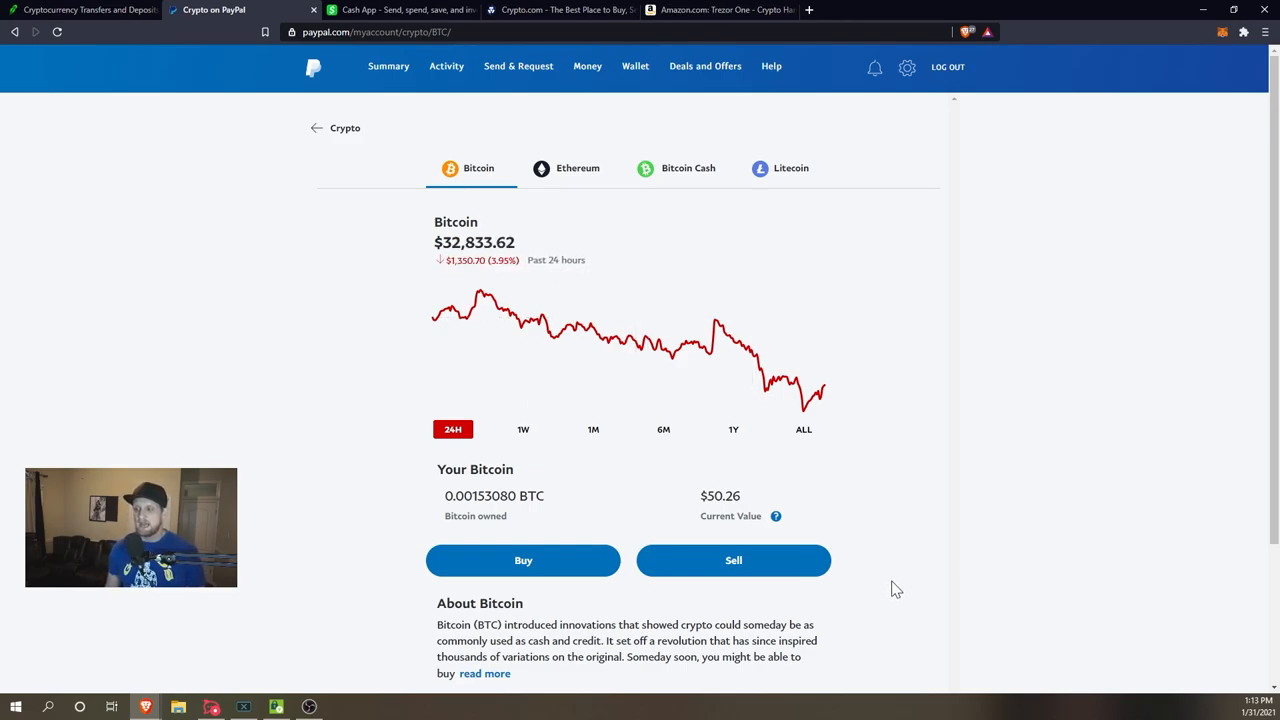
{"action": "mouse_move", "coordinate": [308, 332]}
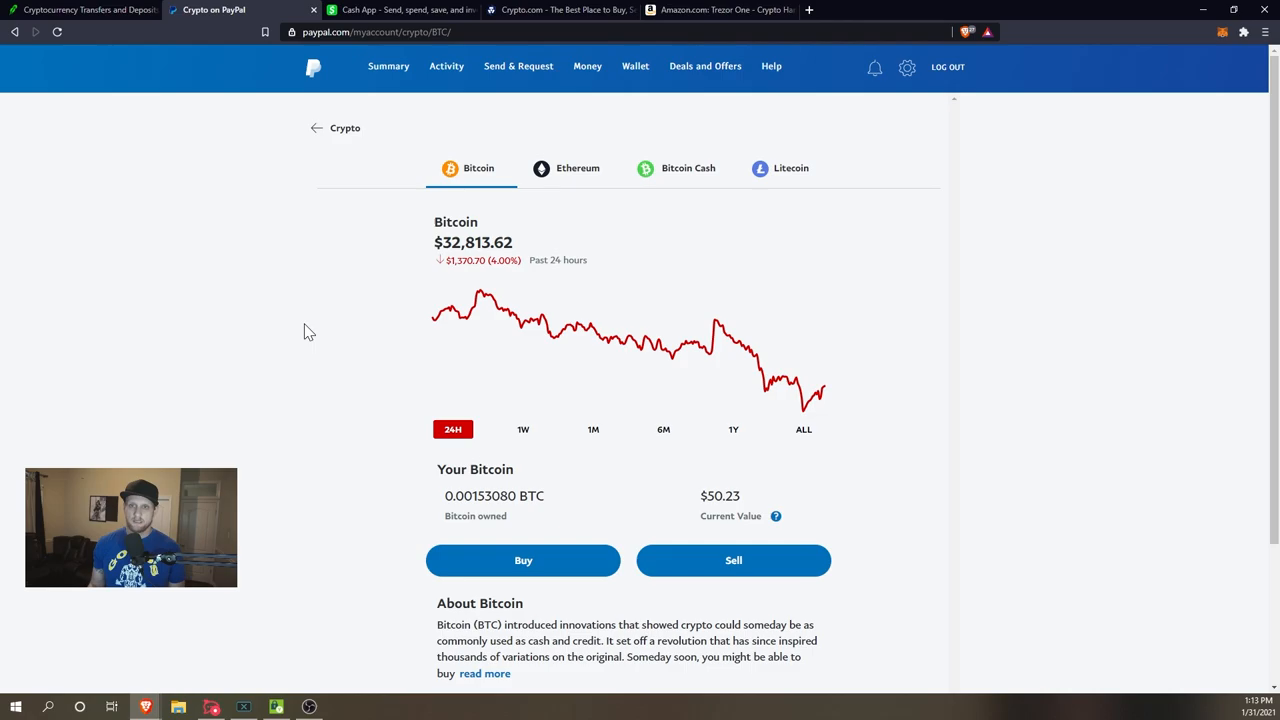
{"action": "left_click", "coordinate": [316, 128]}
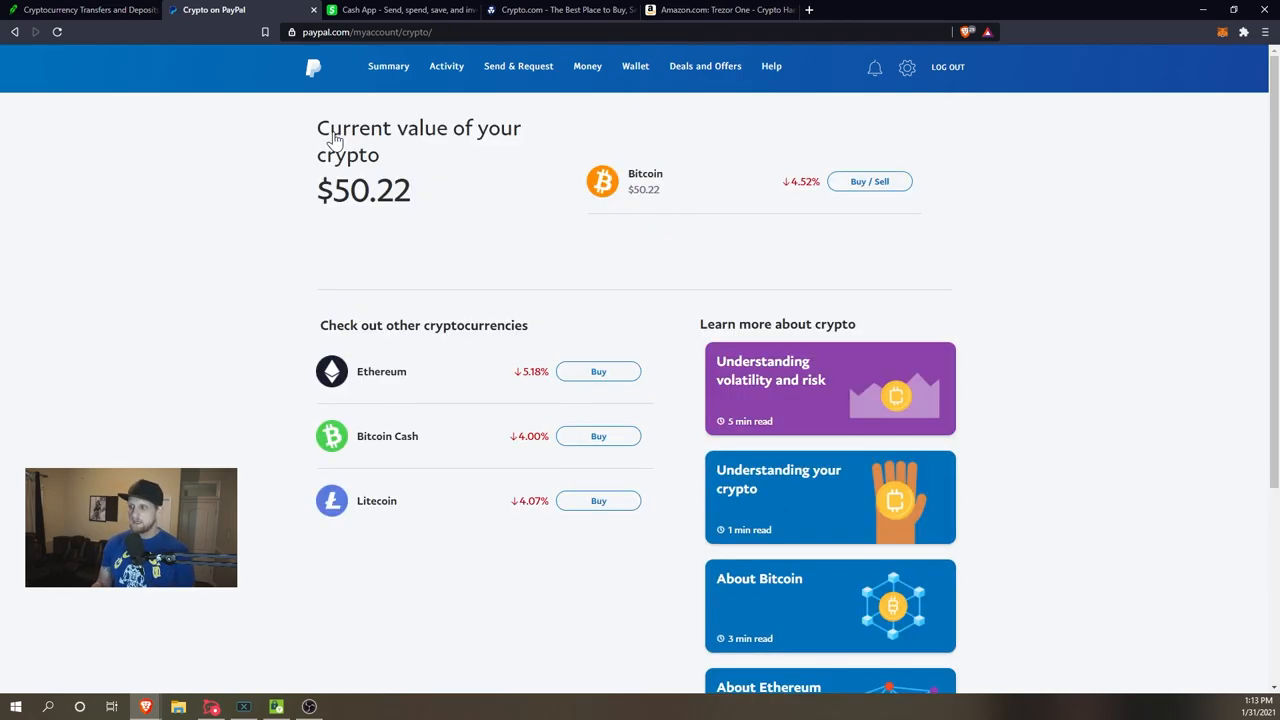
{"action": "mouse_move", "coordinate": [436, 206]}
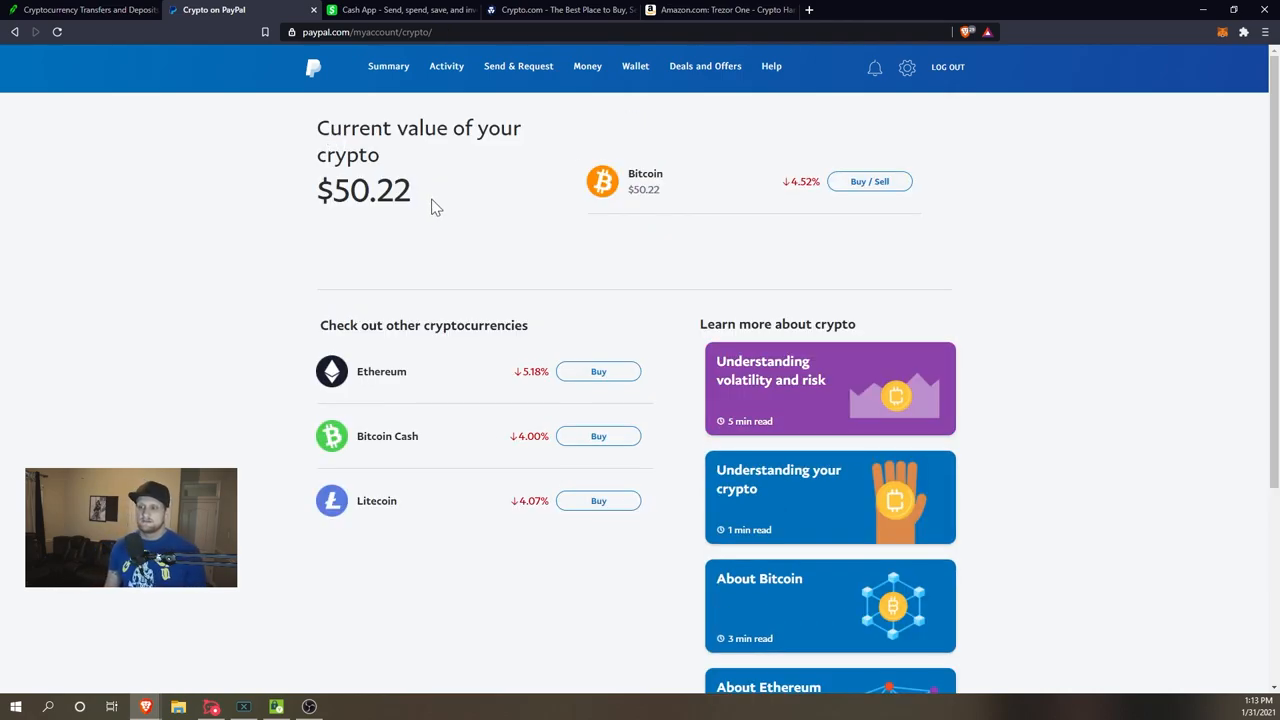
{"action": "mouse_move", "coordinate": [464, 204]}
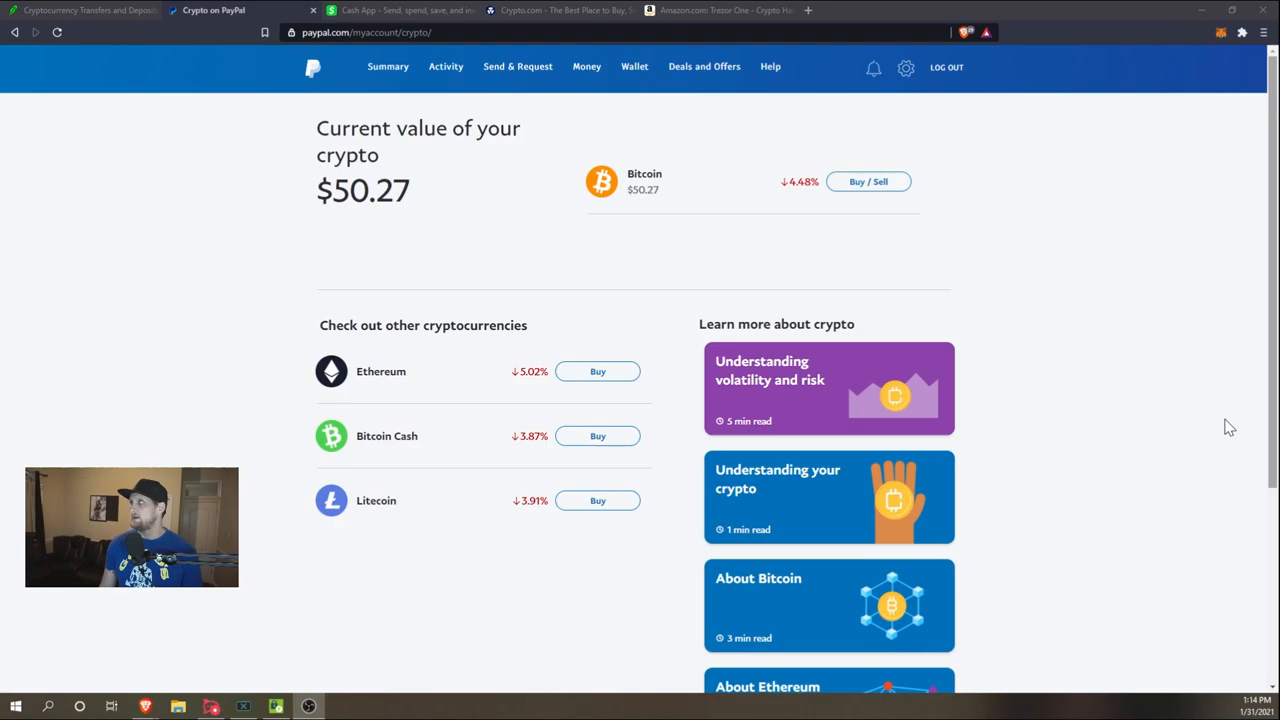
{"action": "left_click", "coordinate": [400, 10]}
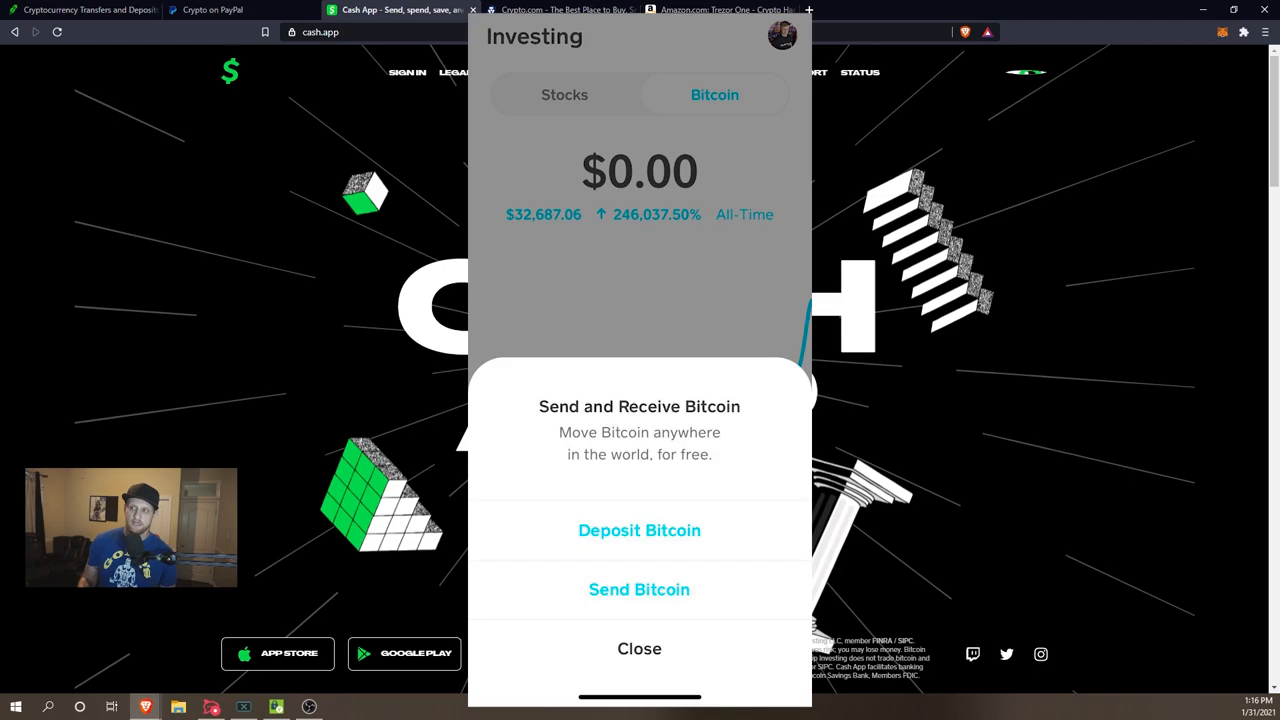
{"action": "left_click", "coordinate": [640, 648]}
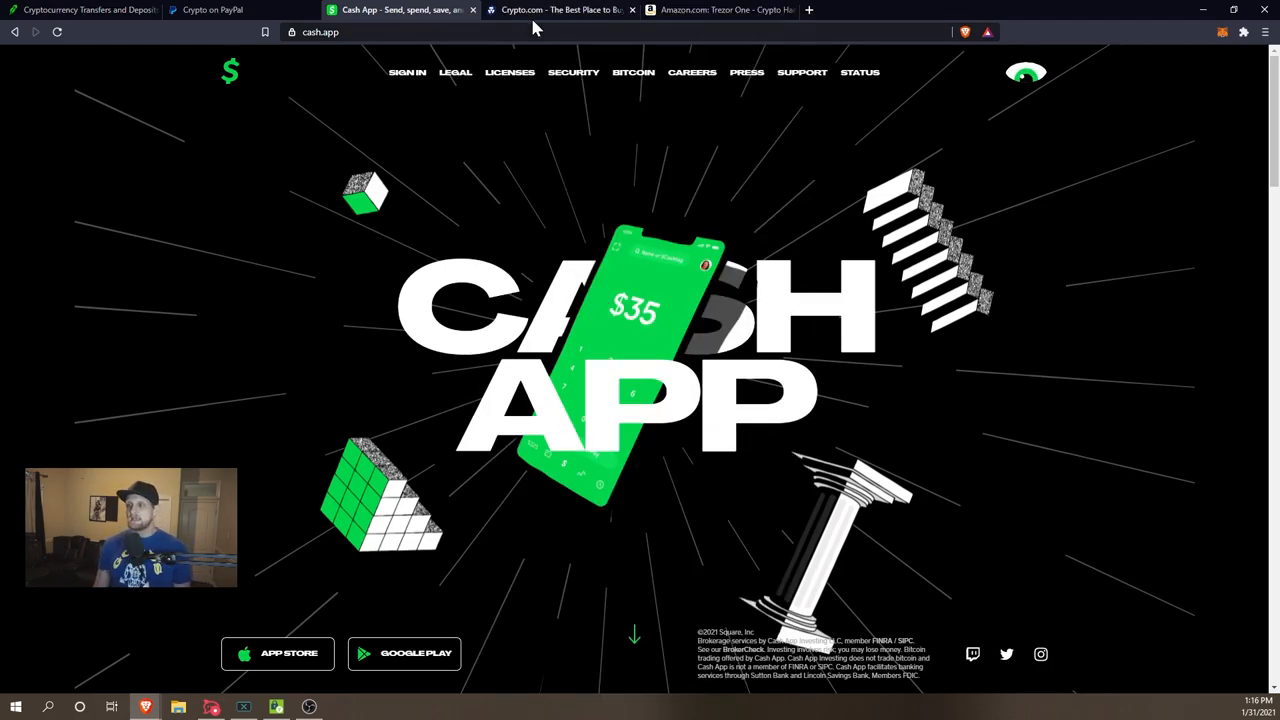
{"action": "left_click", "coordinate": [560, 10]}
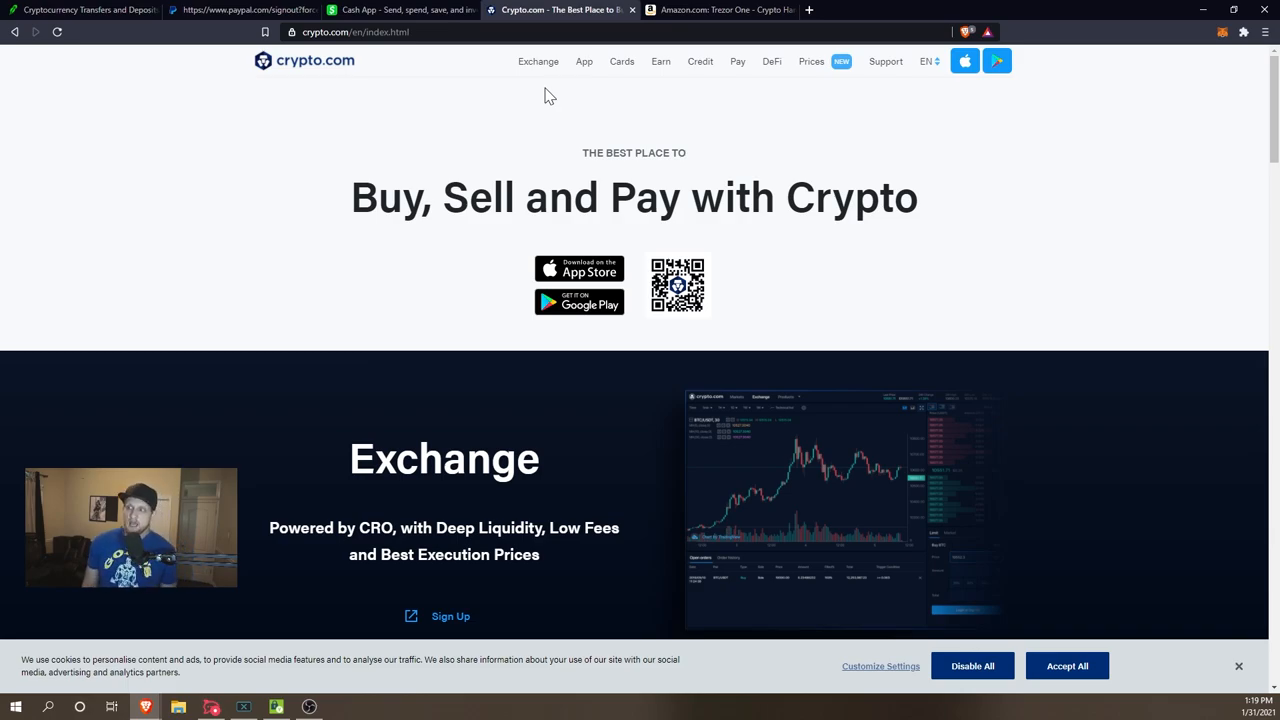
- Browse the Amazon Trezor One wallet listing, then switch to the Crypto.com homepage
{"action": "left_click", "coordinate": [720, 8]}
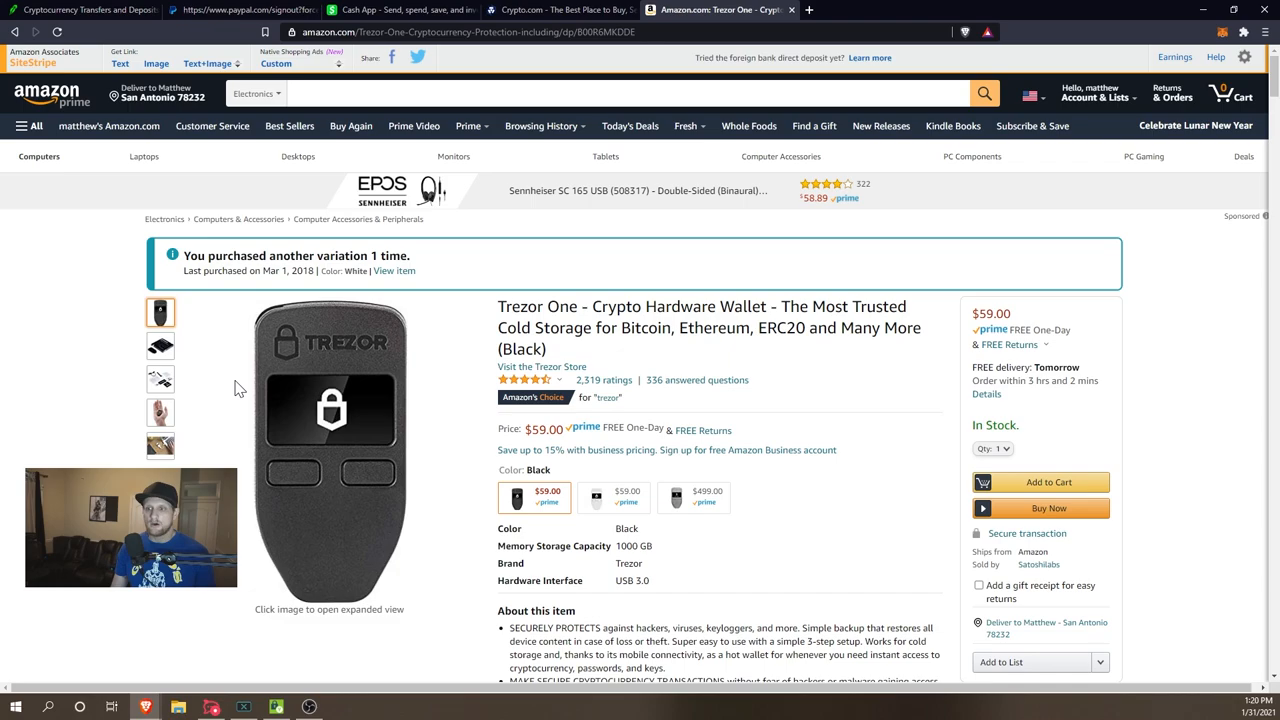
{"action": "scroll", "scroll_direction": "down", "scroll_amount": 3}
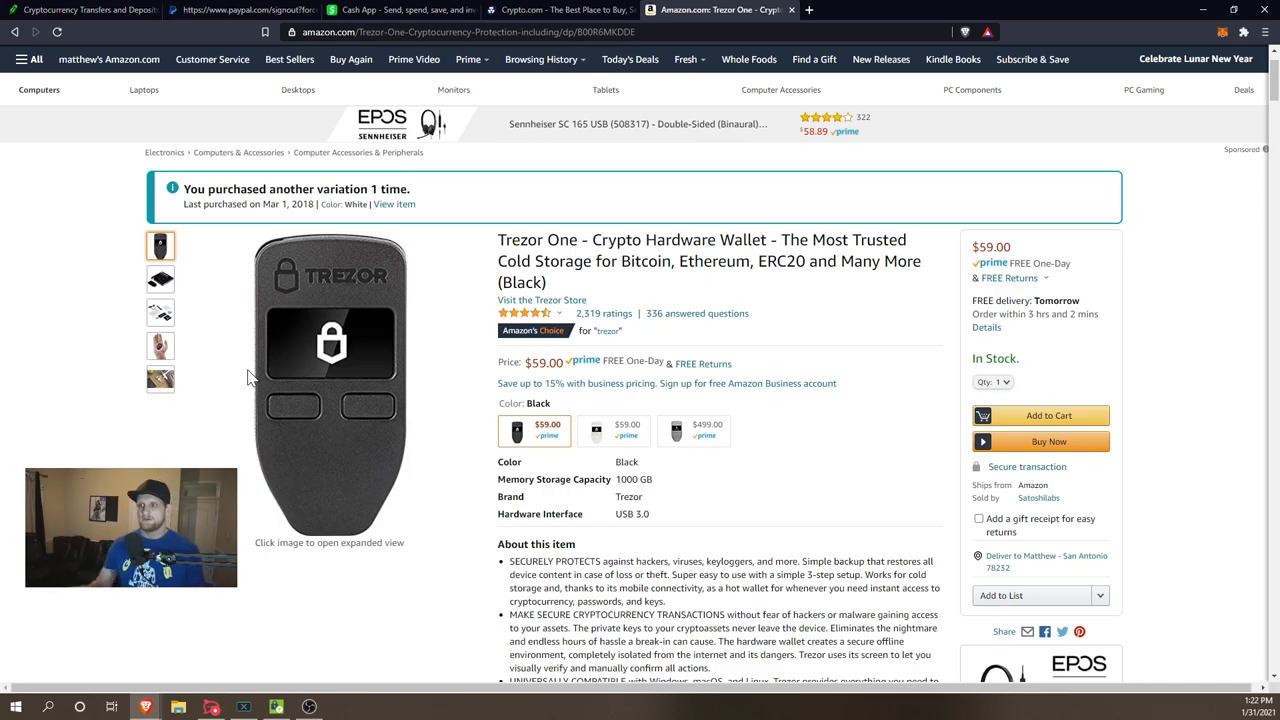
{"action": "mouse_move", "coordinate": [444, 48]}
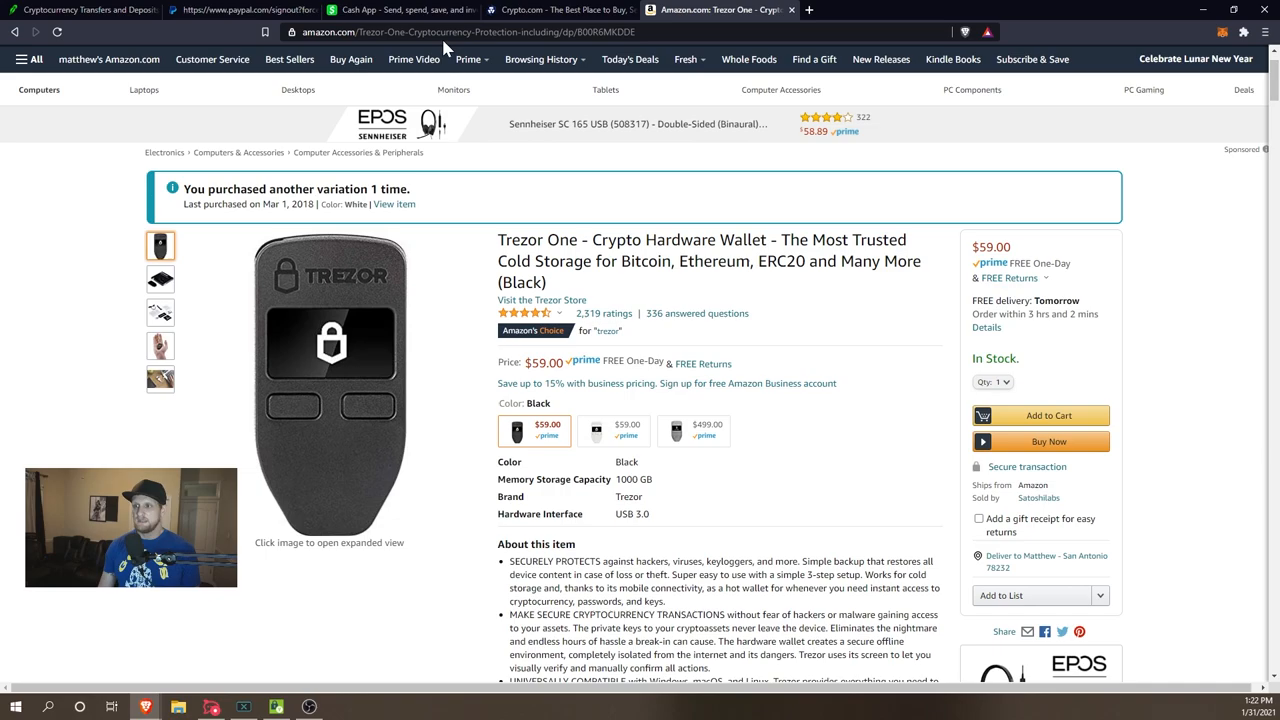
{"action": "left_click", "coordinate": [560, 10]}
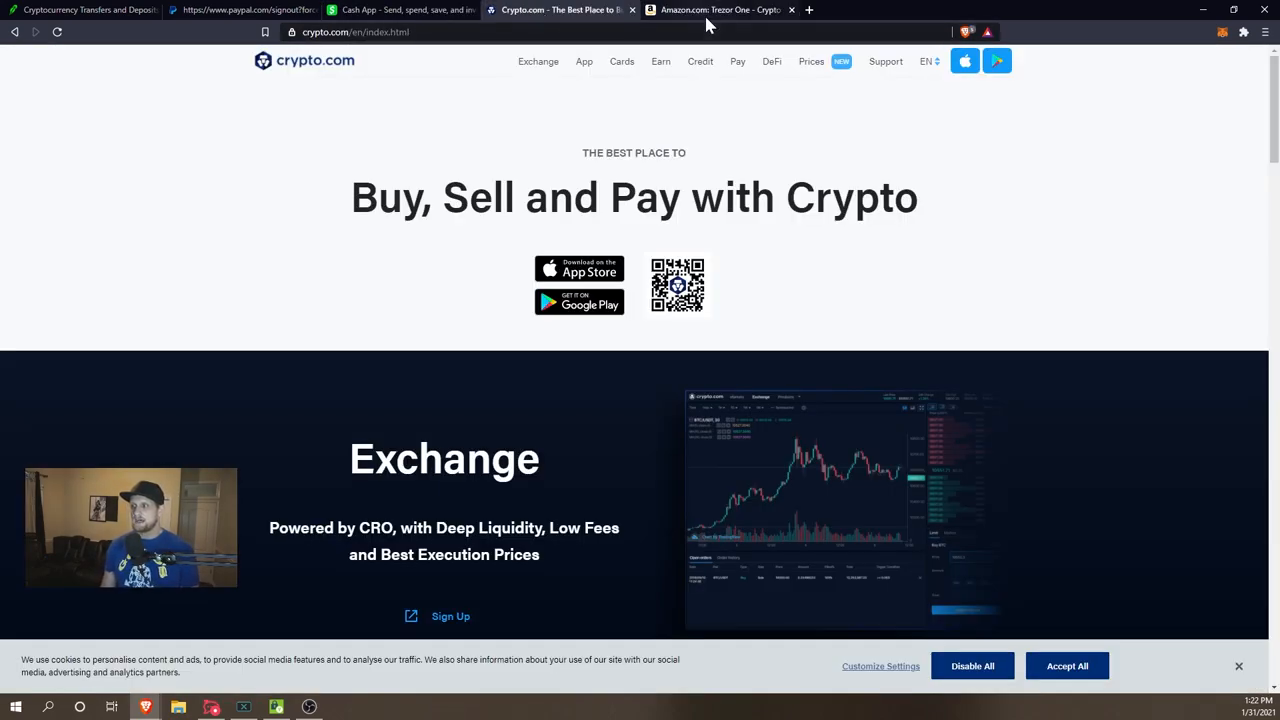
- Glance at PayPal's security challenge page between visits to the $59.00 Trezor One Amazon listing
{"action": "left_click", "coordinate": [720, 10]}
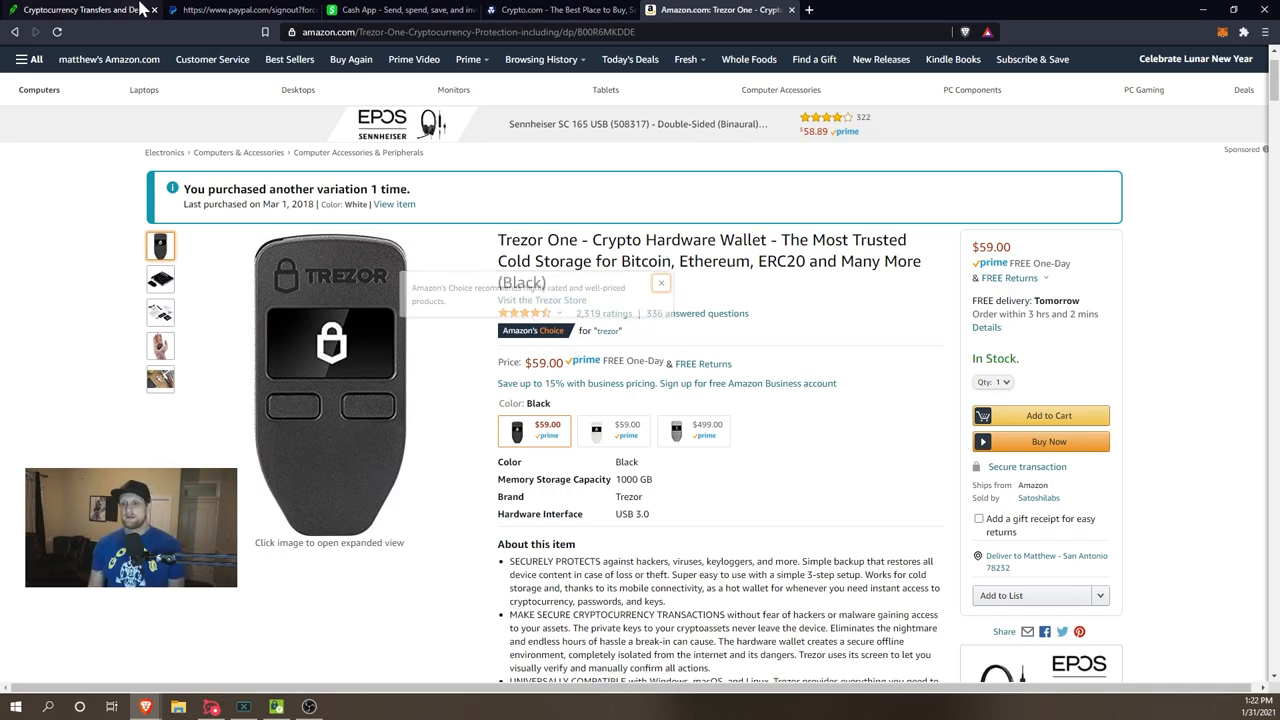
{"action": "left_click", "coordinate": [80, 10]}
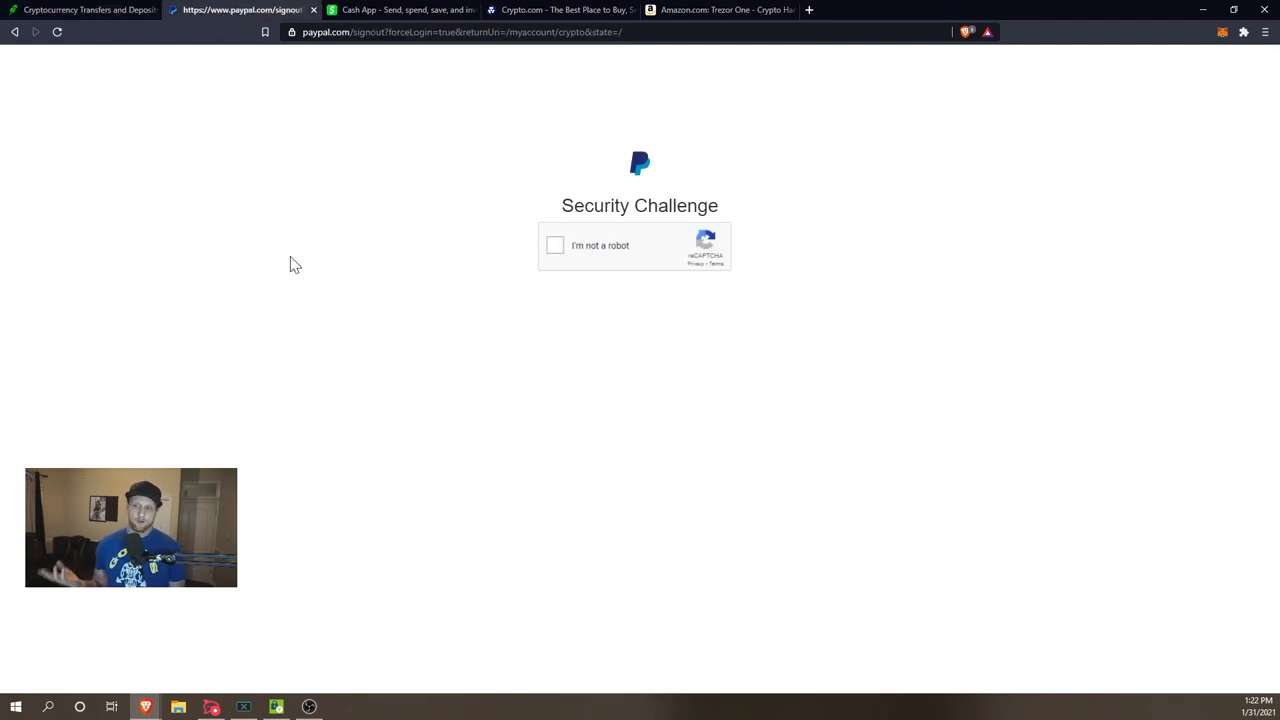
{"action": "left_click", "coordinate": [720, 10]}
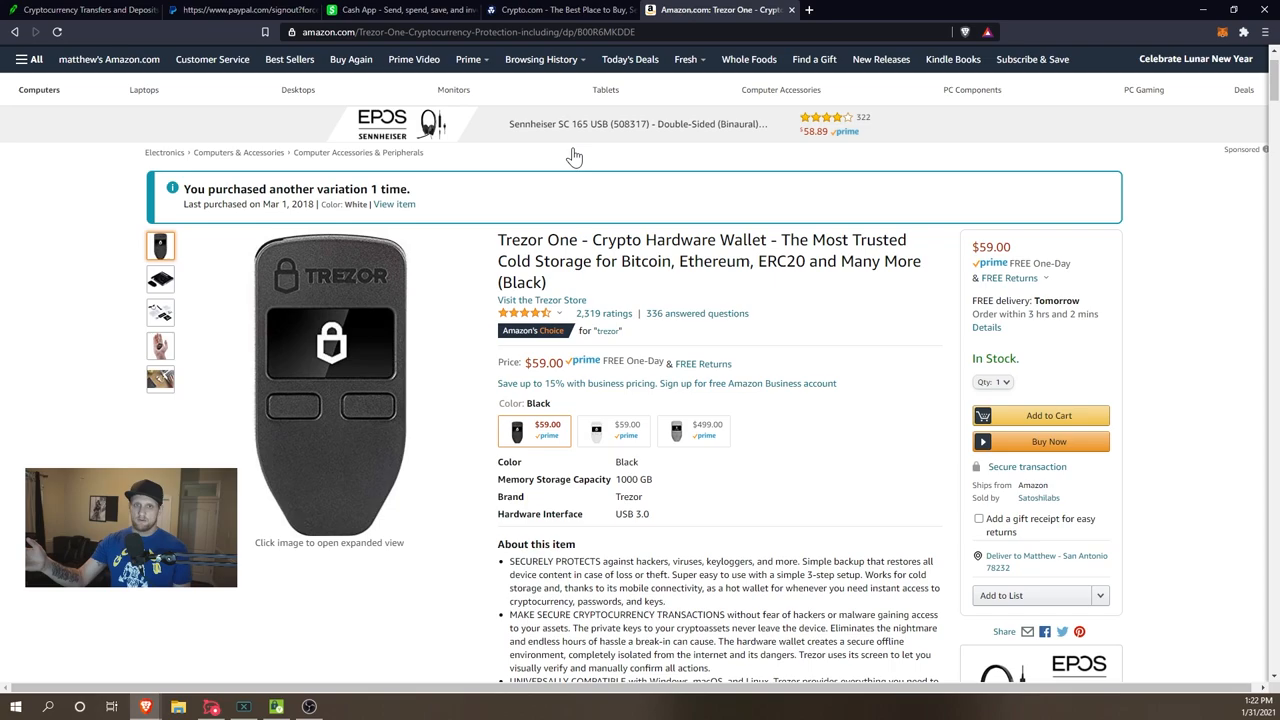